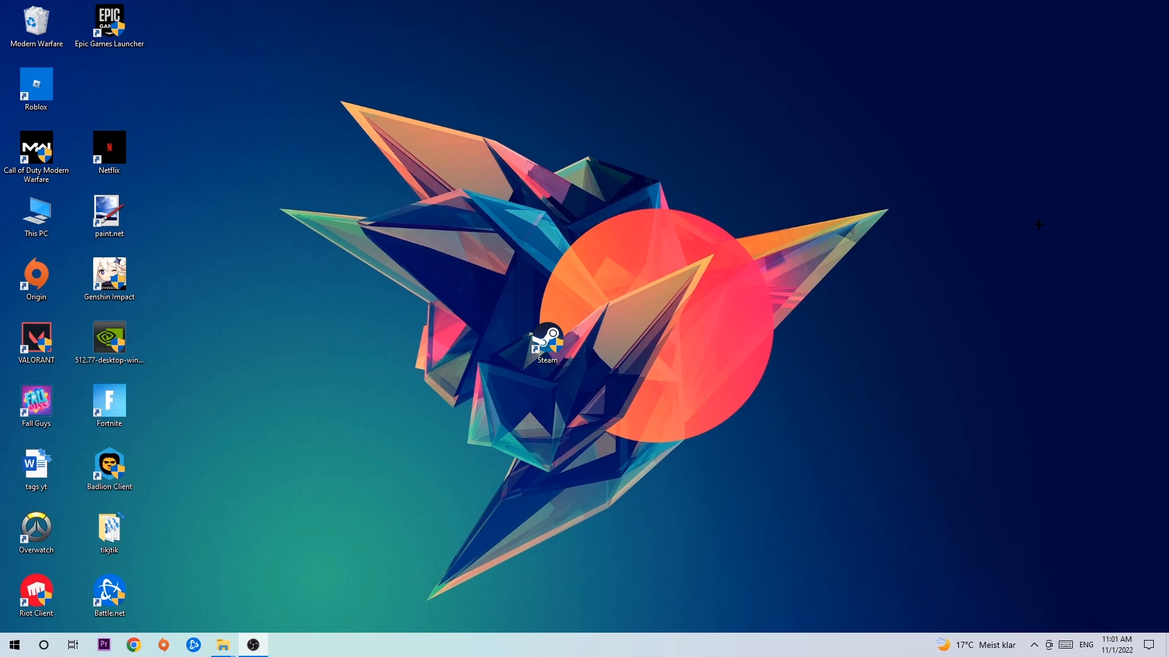
Launch Display settings from the desktop's right-click context menu
{"action": "right_click", "coordinate": [514, 645]}
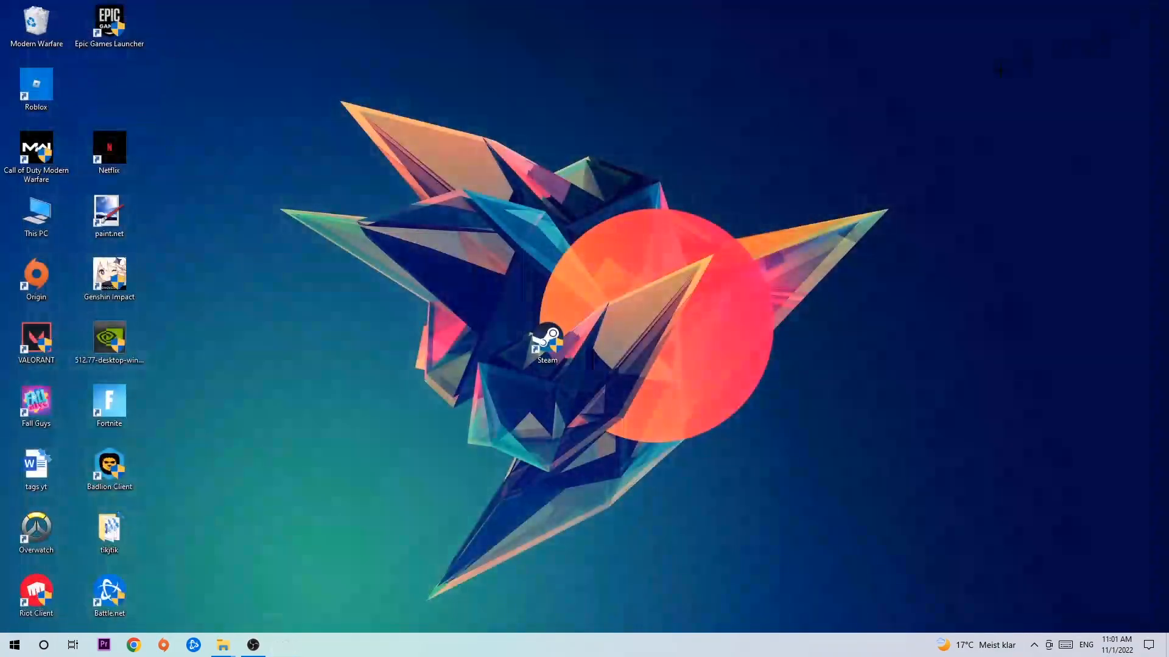
{"action": "mouse_move", "coordinate": [769, 184]}
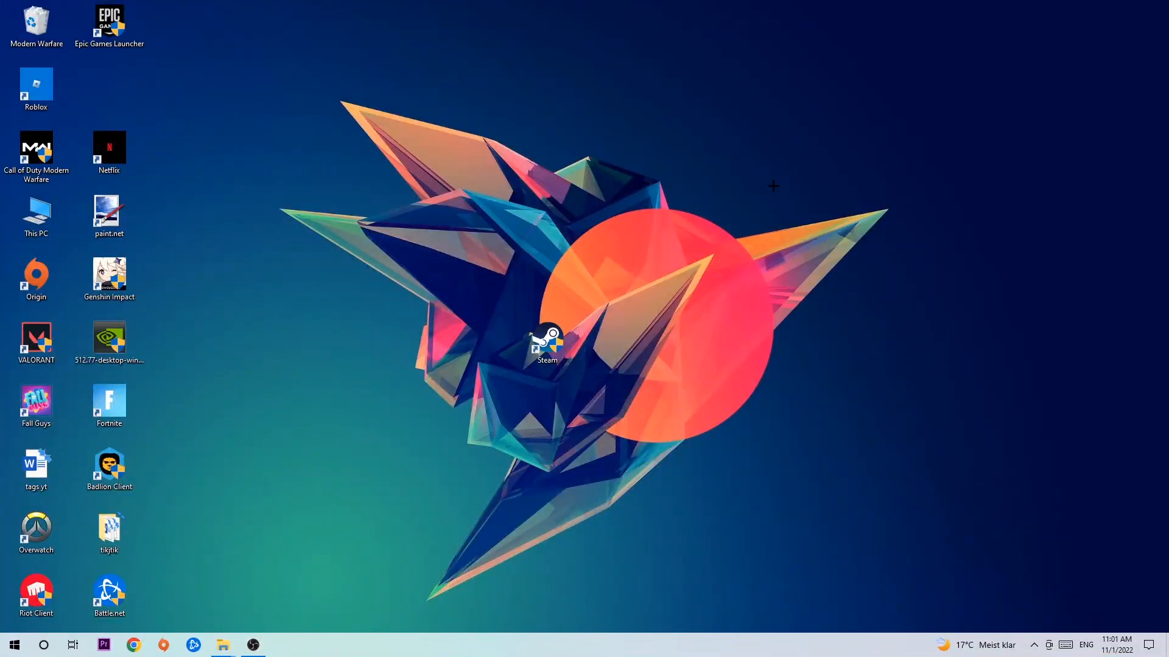
{"action": "right_click", "coordinate": [773, 159]}
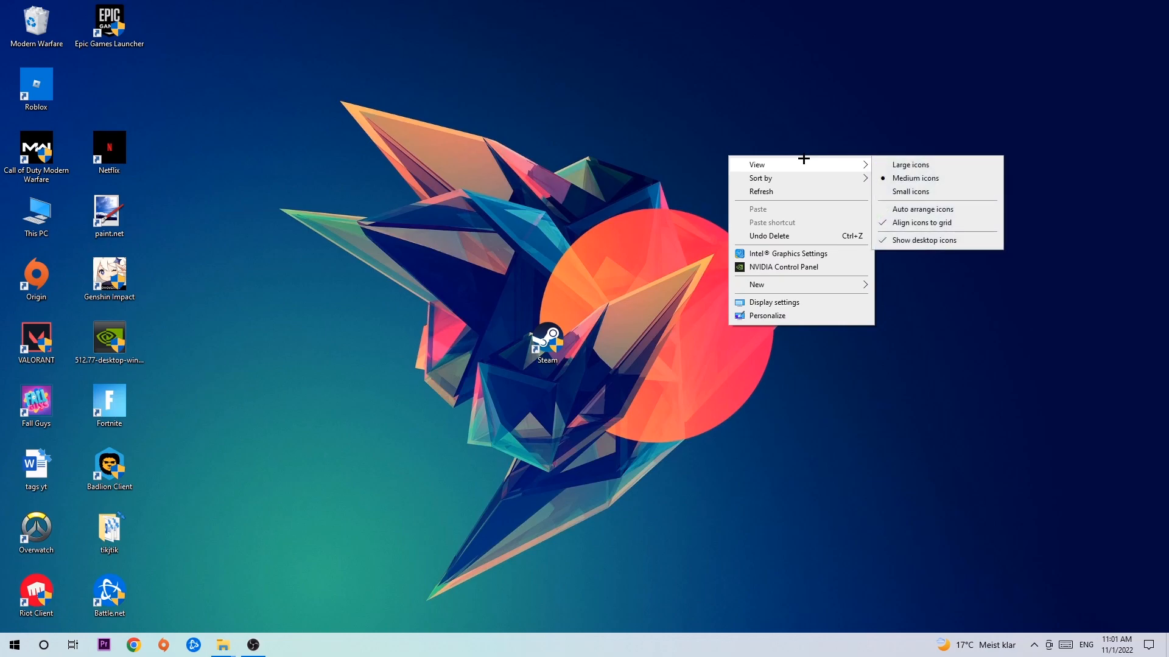
{"action": "mouse_move", "coordinate": [793, 298]}
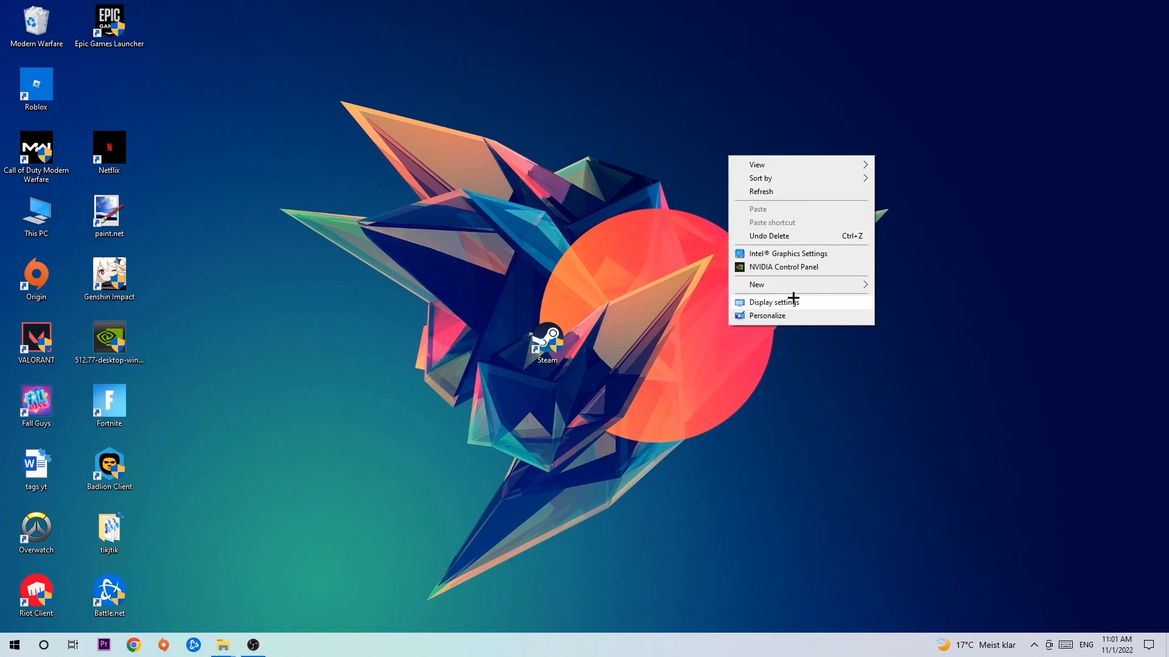
{"action": "left_click", "coordinate": [773, 302]}
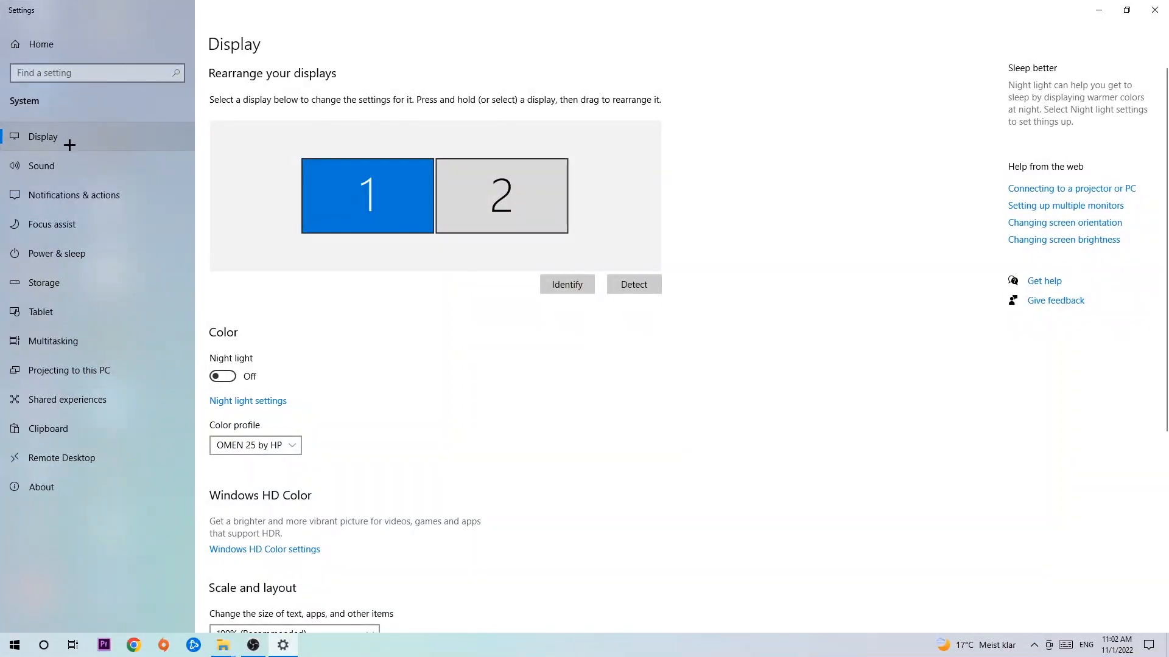
{"action": "mouse_move", "coordinate": [462, 340]}
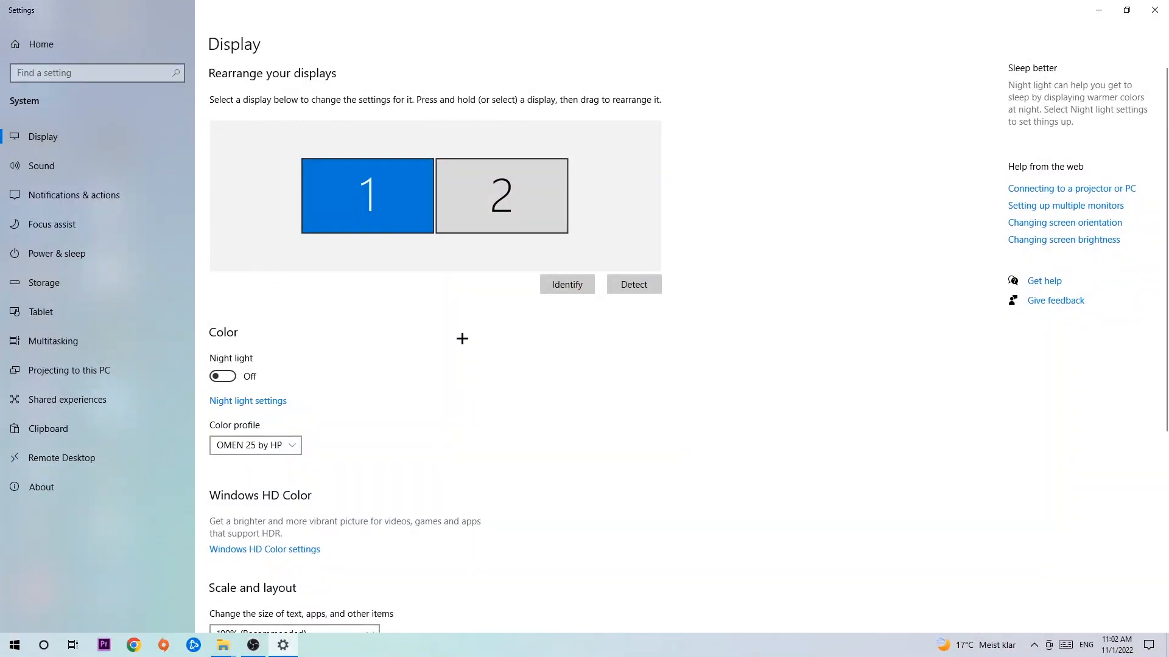
{"action": "mouse_move", "coordinate": [496, 325]}
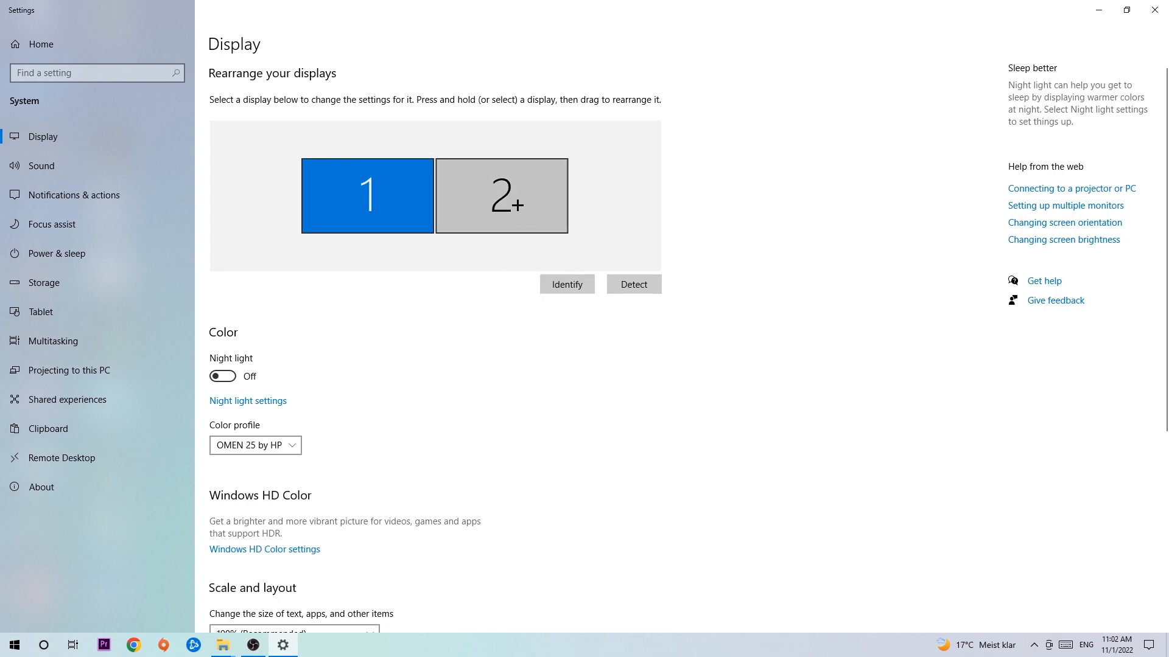
Review the 100% scale and 1920 × 1080 resolution, then reopen Settings from Start
{"action": "scroll", "scroll_direction": "down", "scroll_amount": 3}
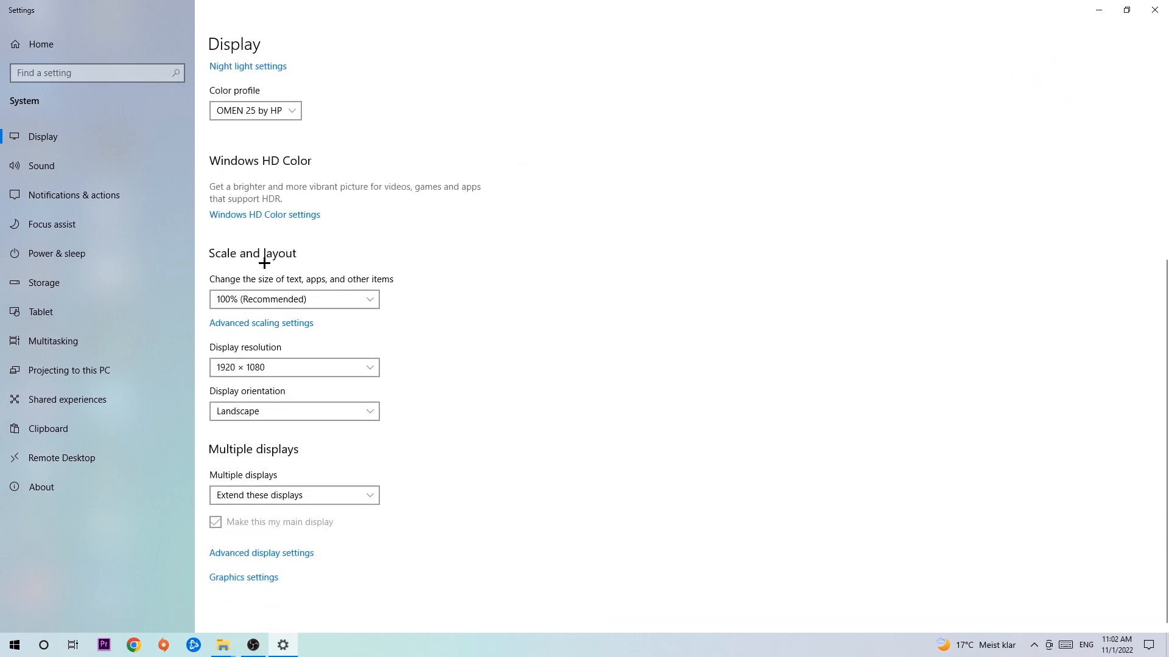
{"action": "mouse_move", "coordinate": [332, 274]}
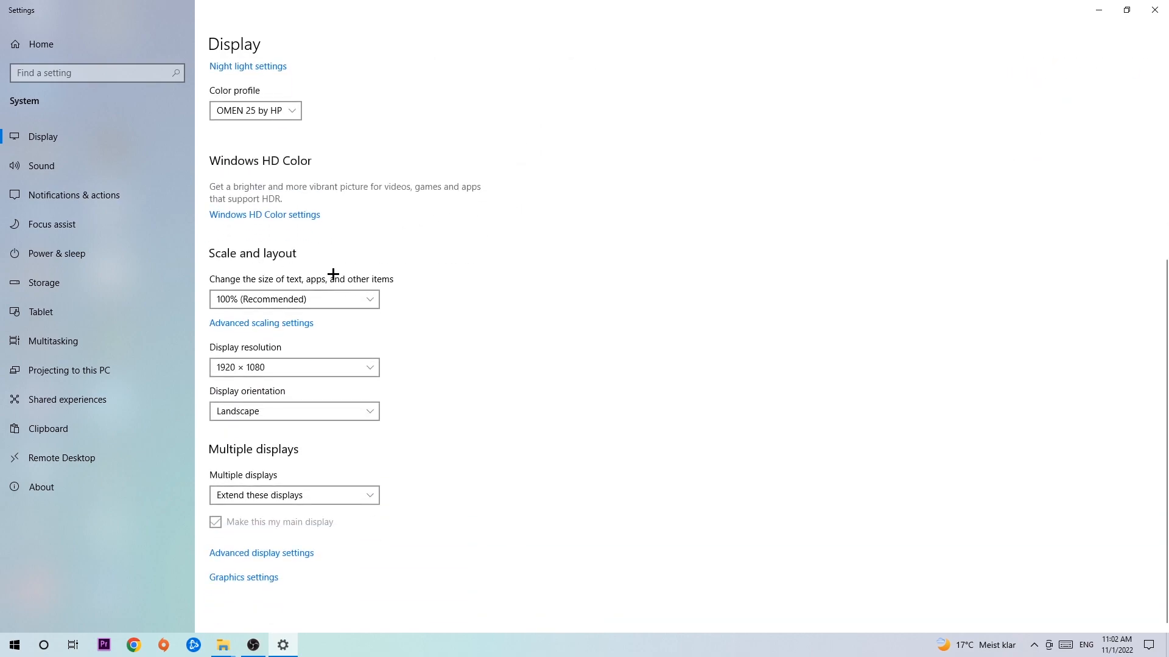
{"action": "mouse_move", "coordinate": [376, 314]}
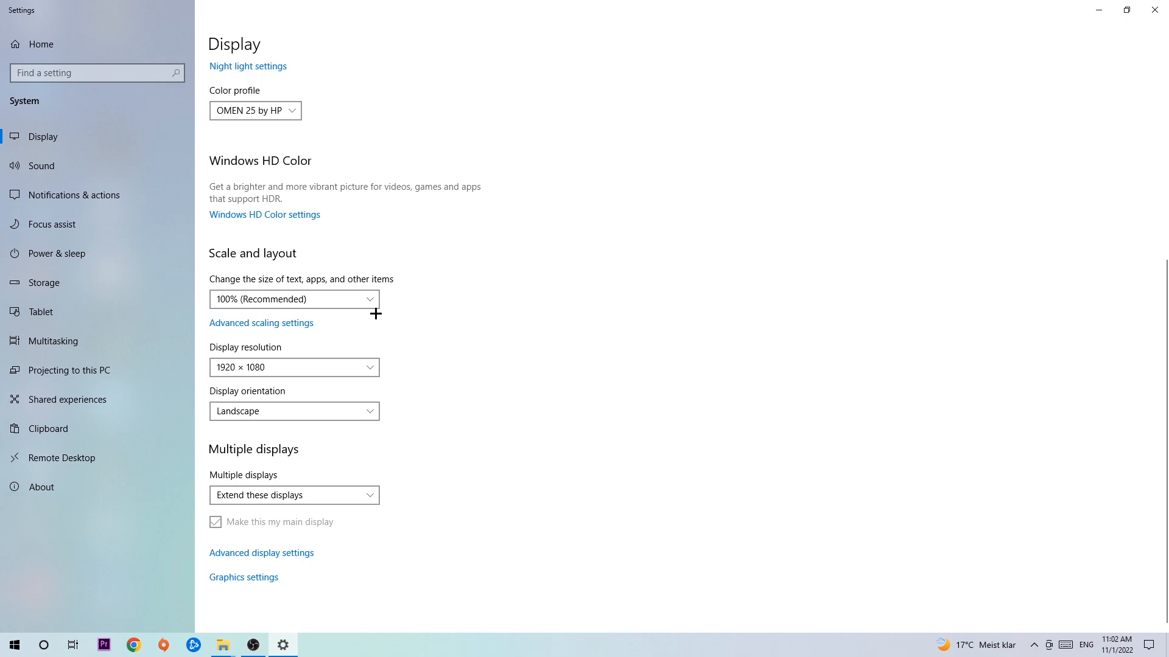
{"action": "mouse_move", "coordinate": [435, 301]}
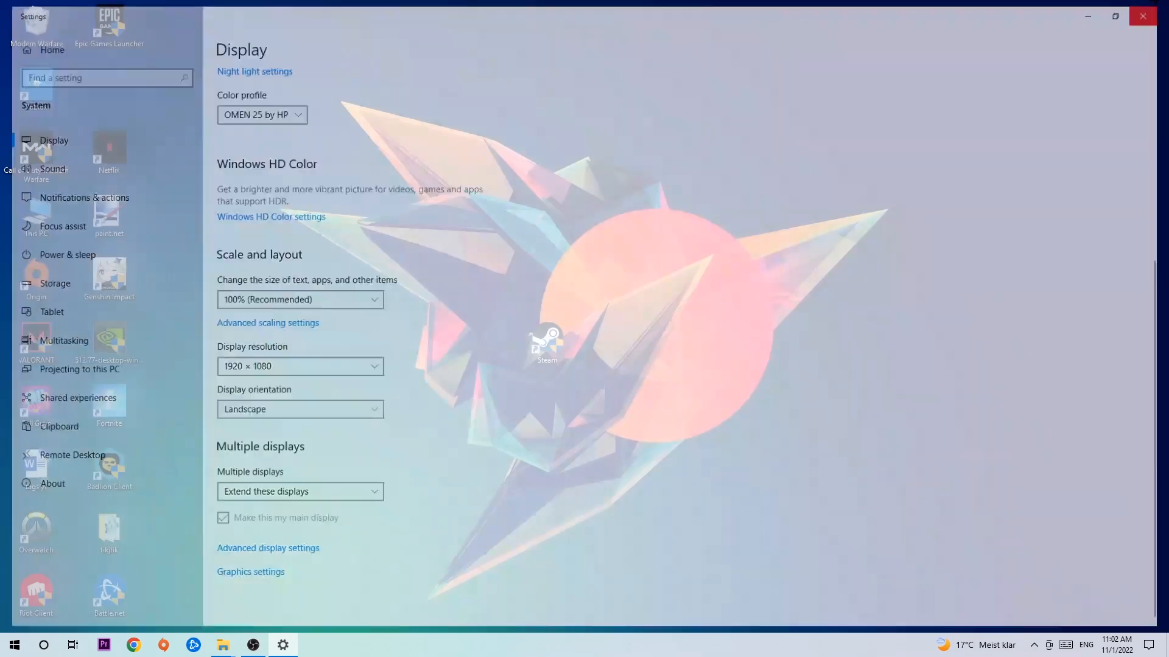
{"action": "left_click", "coordinate": [1141, 16]}
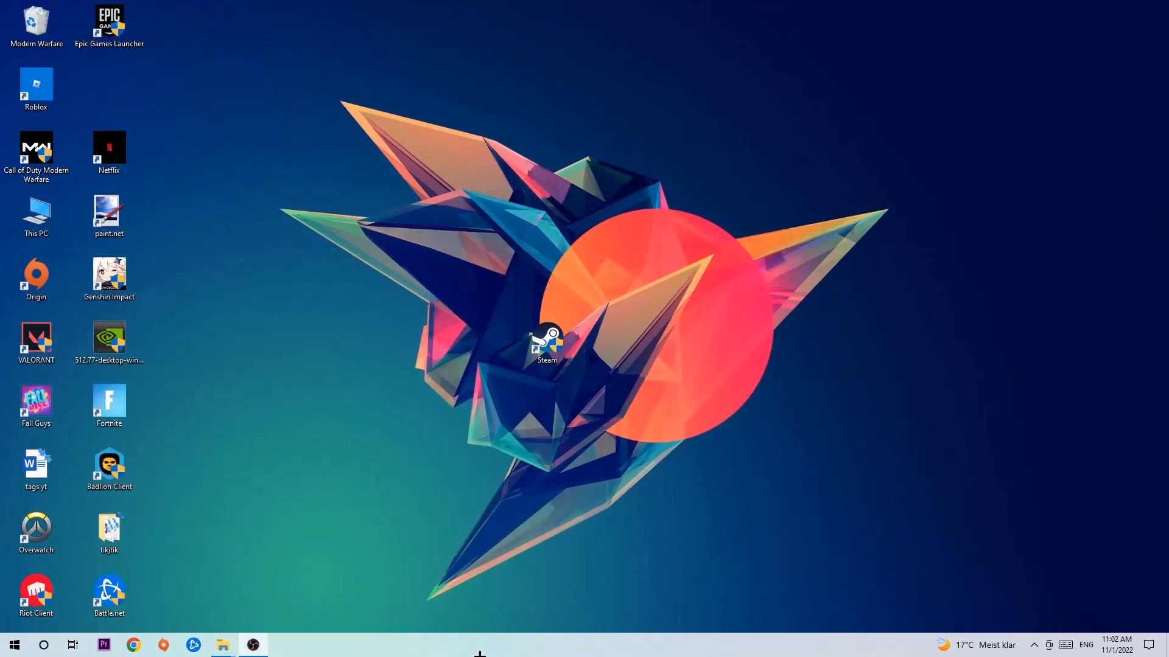
{"action": "left_click", "coordinate": [13, 645]}
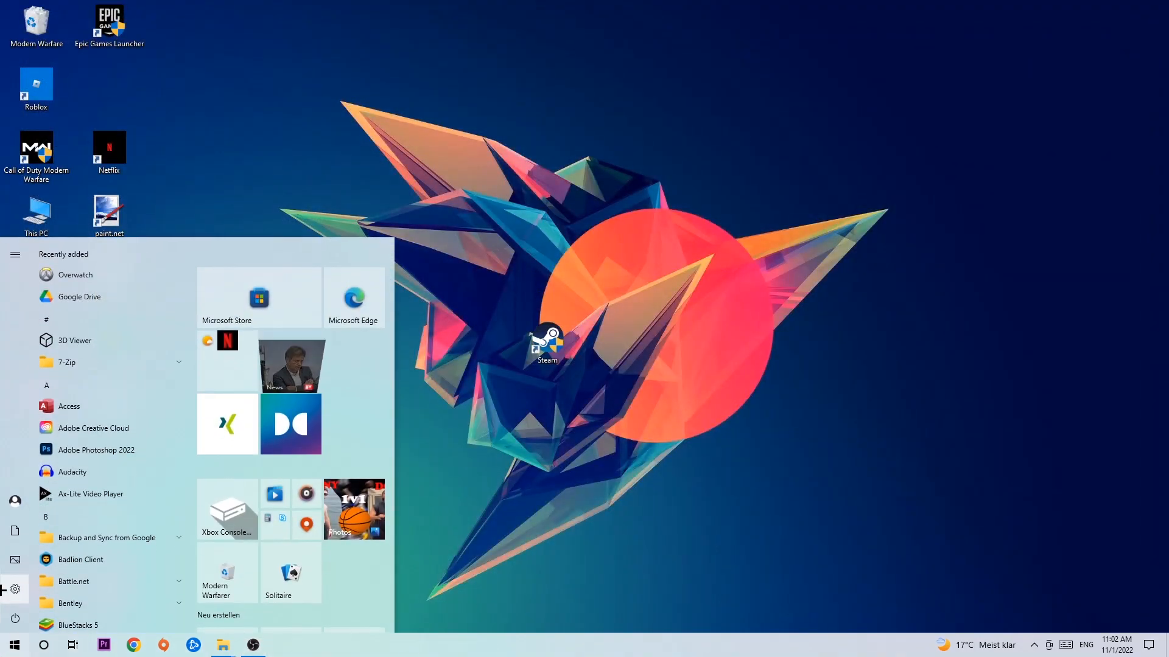
{"action": "left_click", "coordinate": [14, 589]}
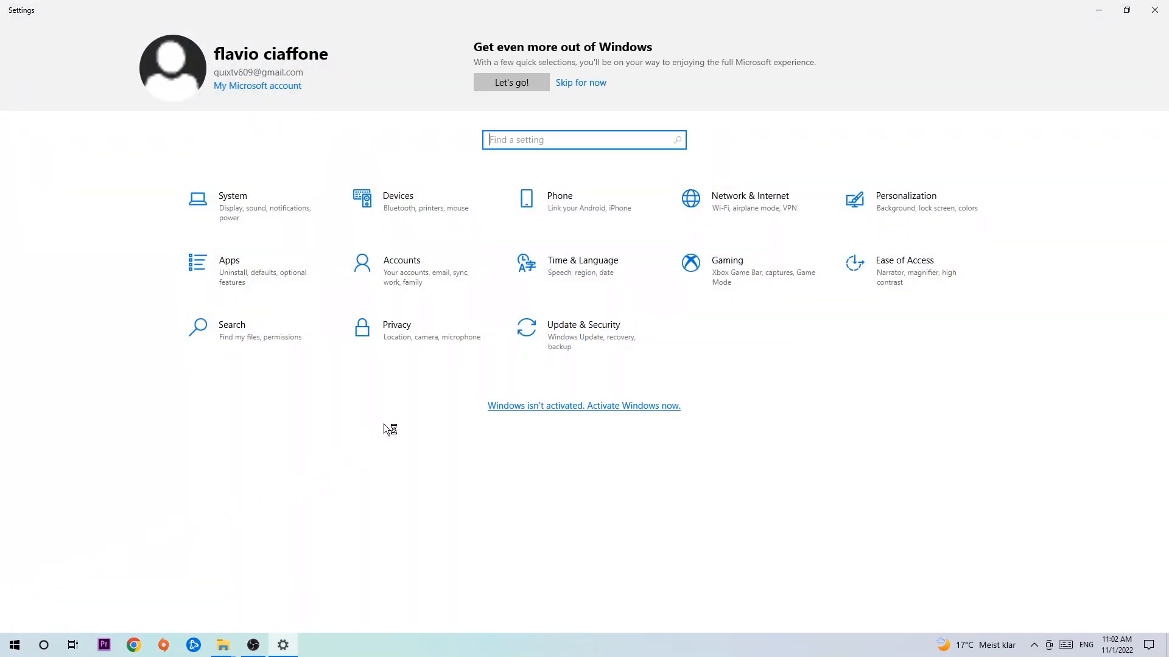
Go to Update & Security to view the Windows Update status
{"action": "left_click", "coordinate": [583, 330]}
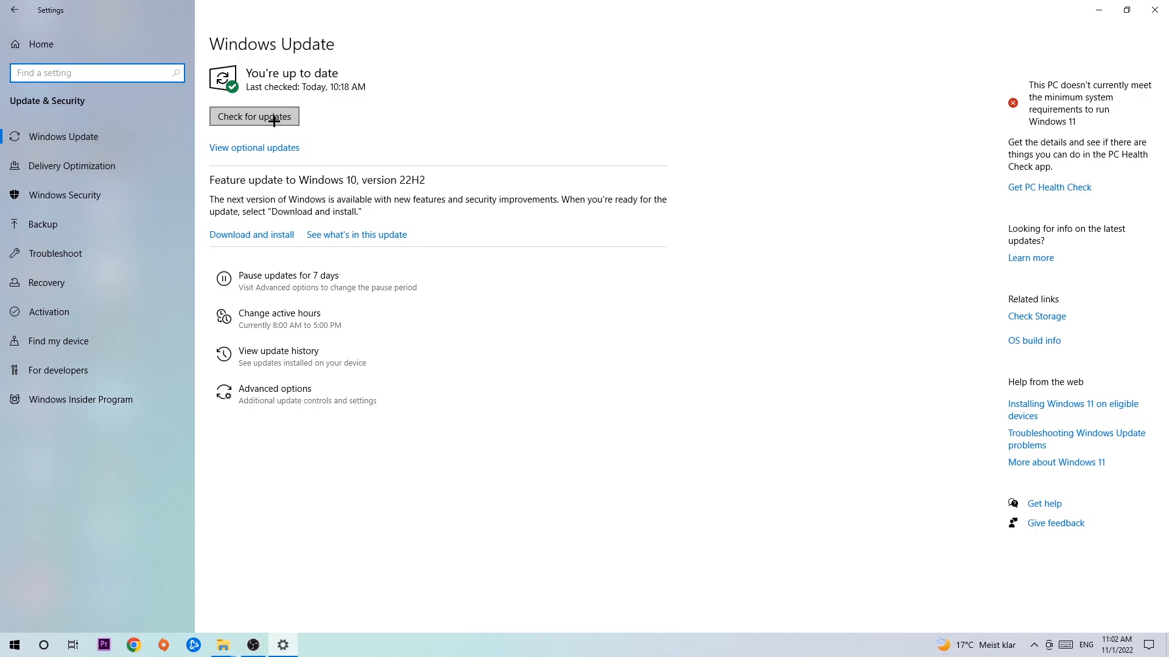
{"action": "mouse_move", "coordinate": [399, 102]}
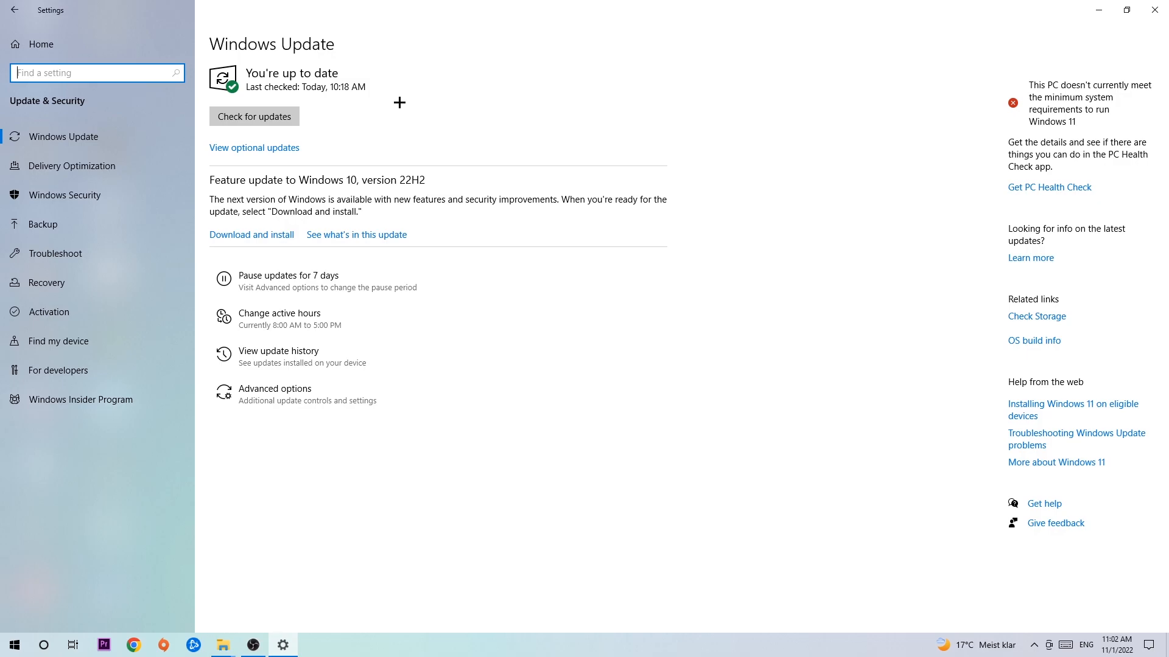
{"action": "mouse_move", "coordinate": [1154, 10]}
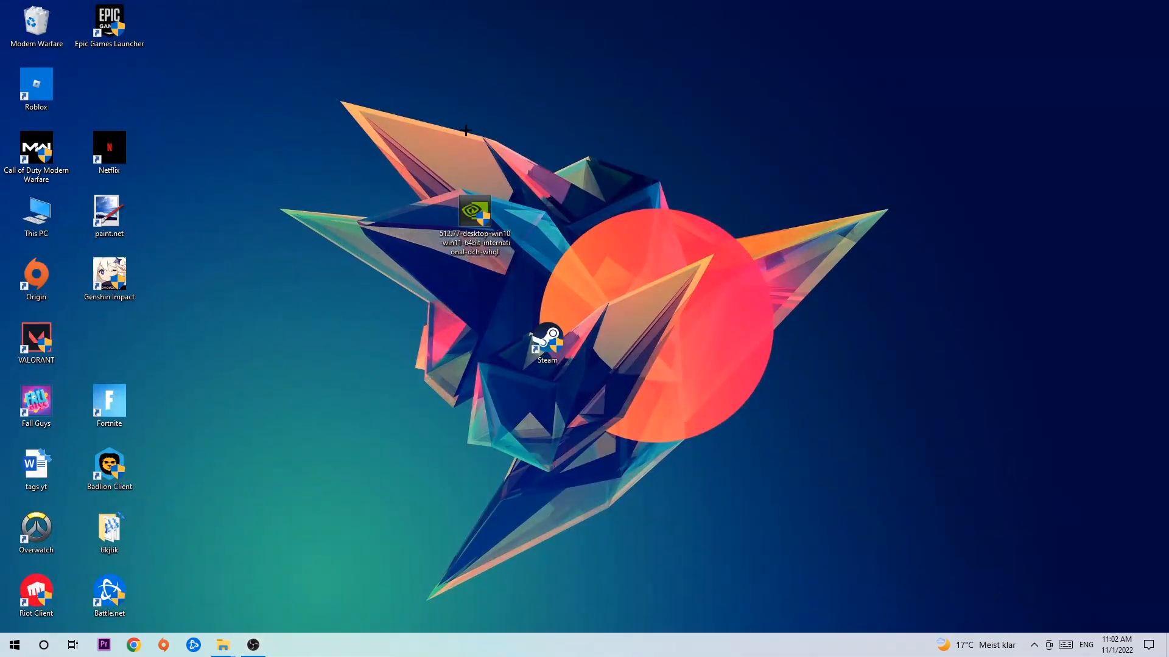
{"action": "mouse_move", "coordinate": [485, 141]}
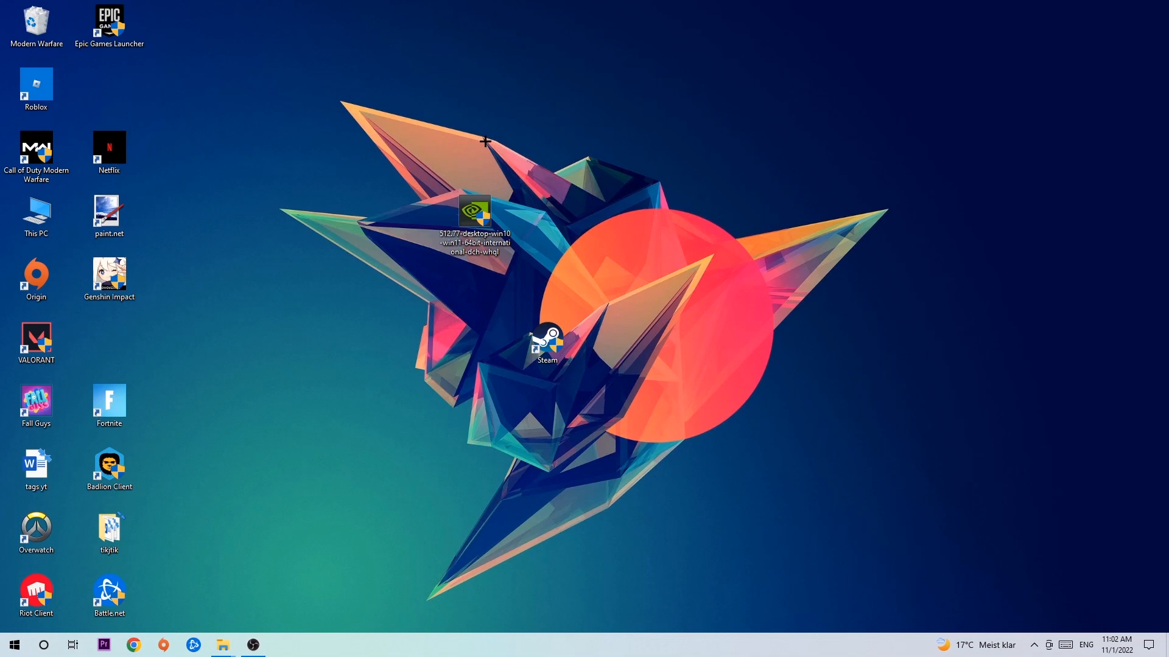
{"action": "mouse_move", "coordinate": [482, 166]}
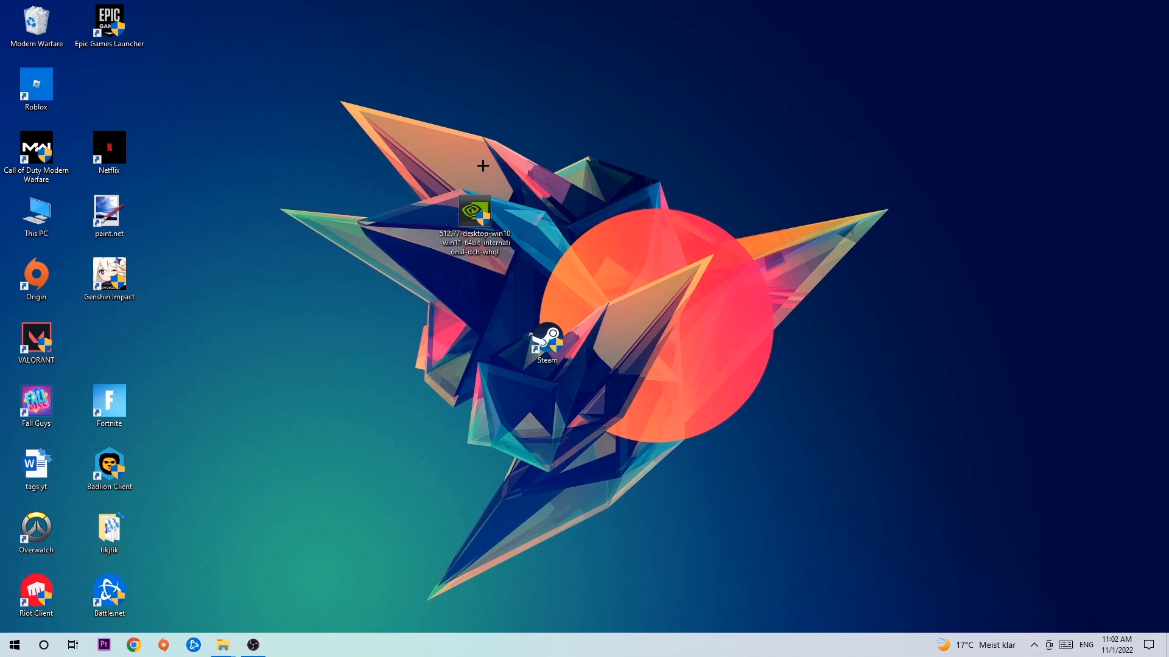